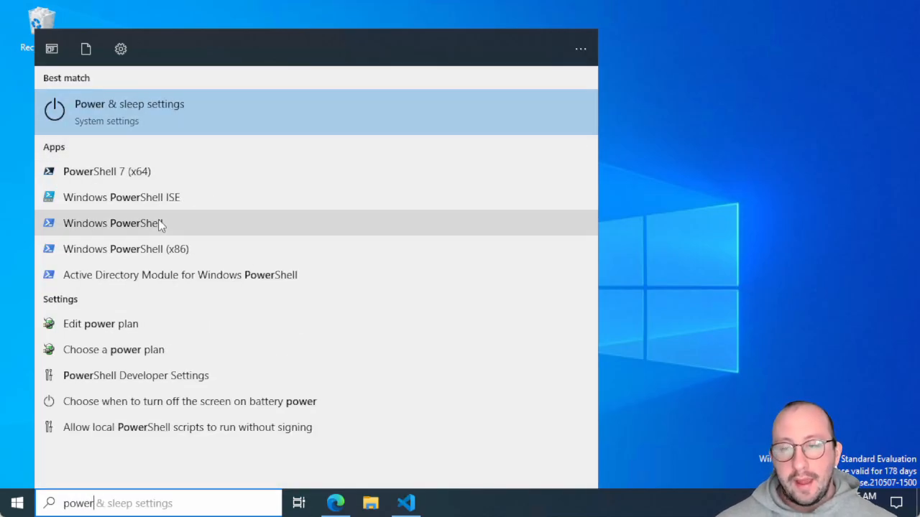
pyautogui.moveTo(165, 226)
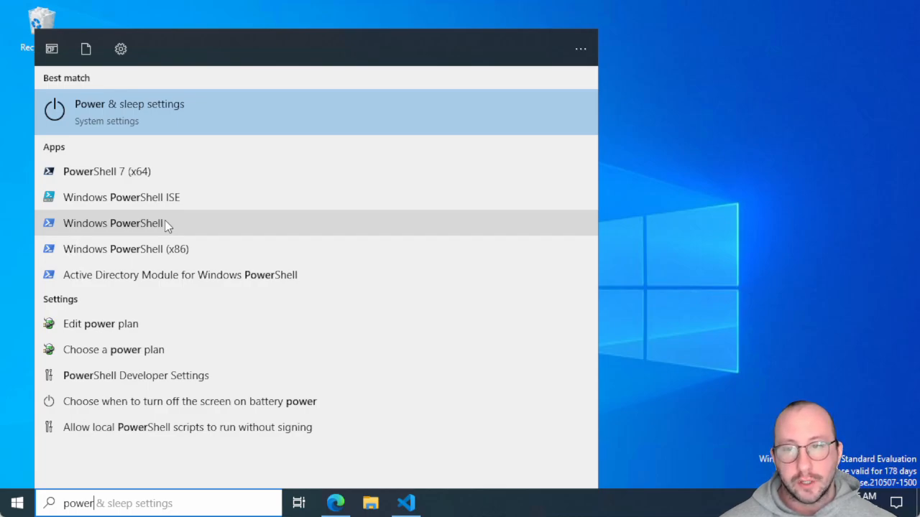
# Launch Windows PowerShell and PowerShell 7 (x64) from Start search, both as administrator
pyautogui.rightClick(113, 223)
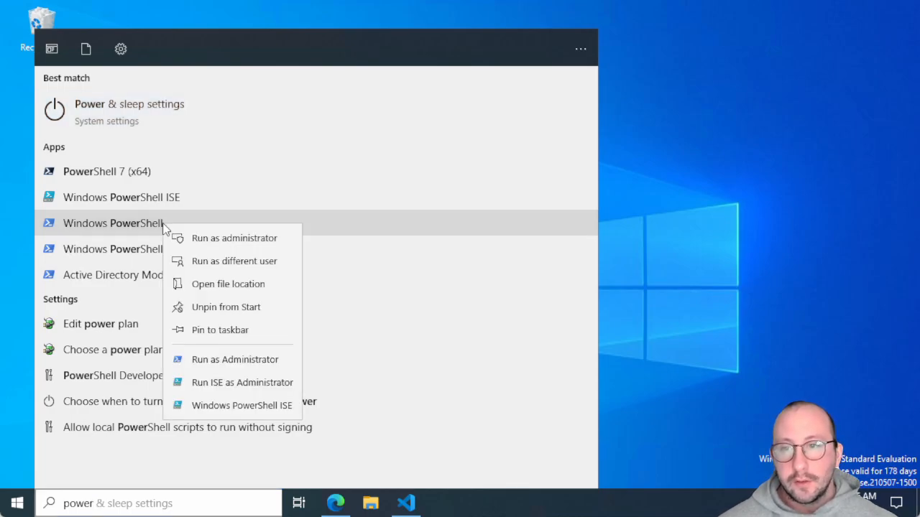
pyautogui.moveTo(234, 238)
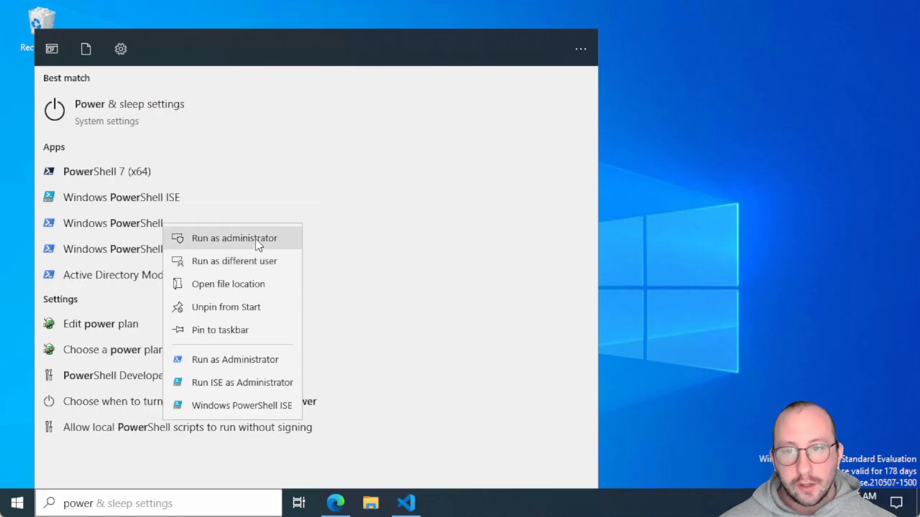
pyautogui.click(233, 238)
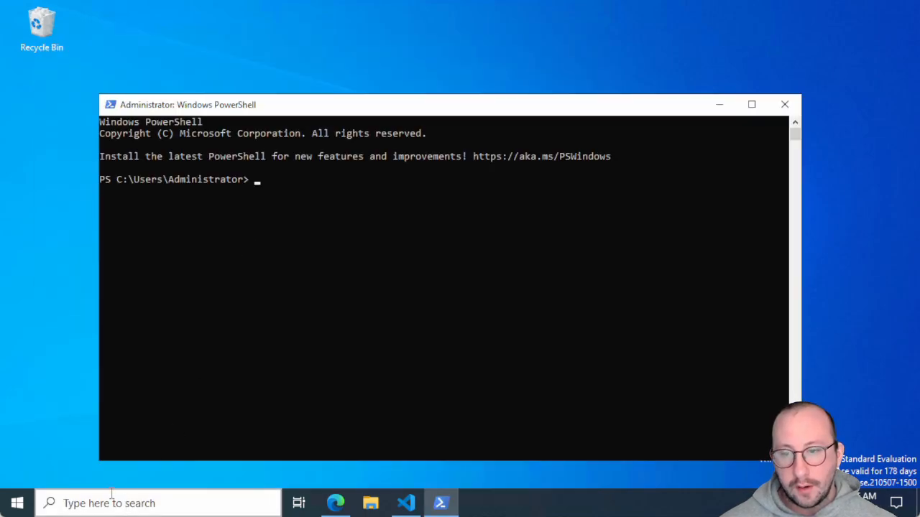
pyautogui.write('power')
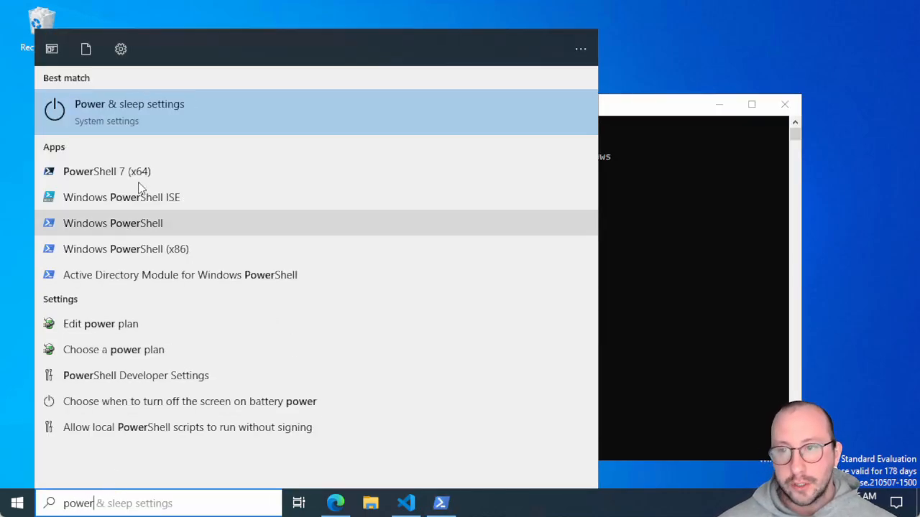
pyautogui.rightClick(106, 171)
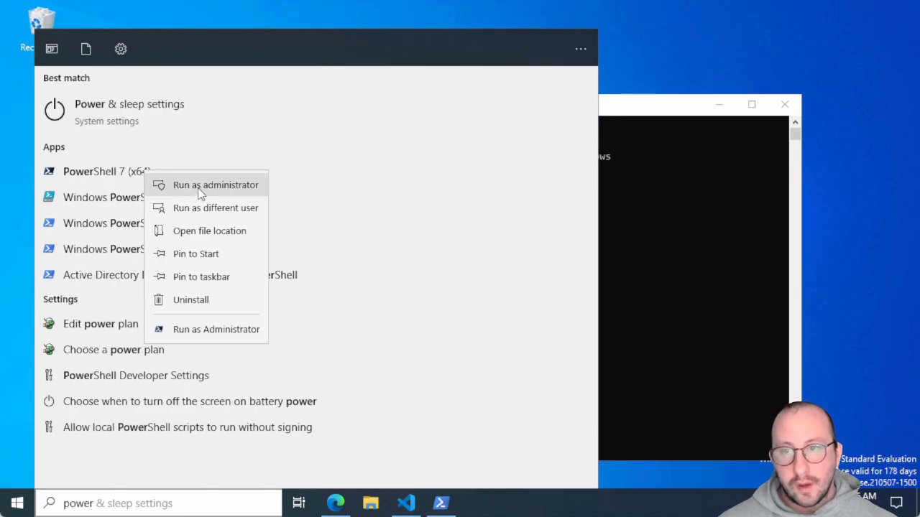
pyautogui.click(215, 185)
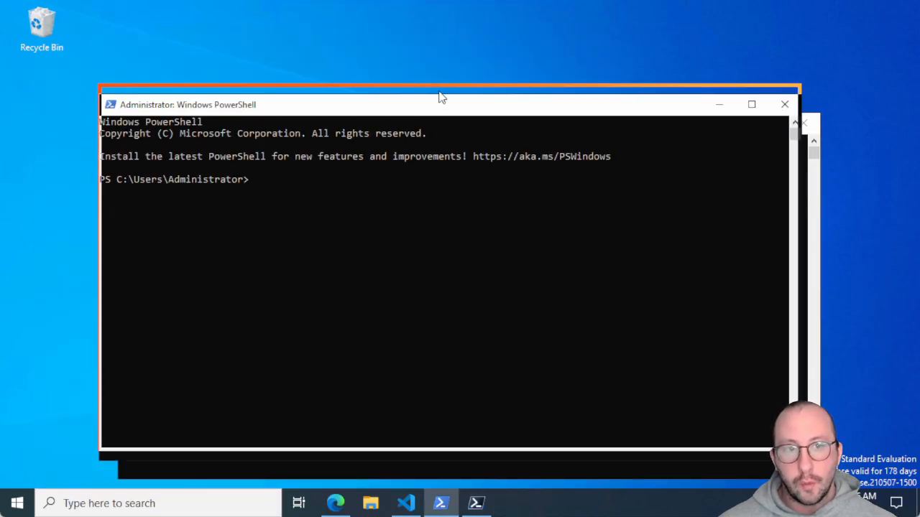
# Maximize the Windows PowerShell console and show completions for the partial Get-Ad cmdlet name
pyautogui.doubleClick(431, 104)
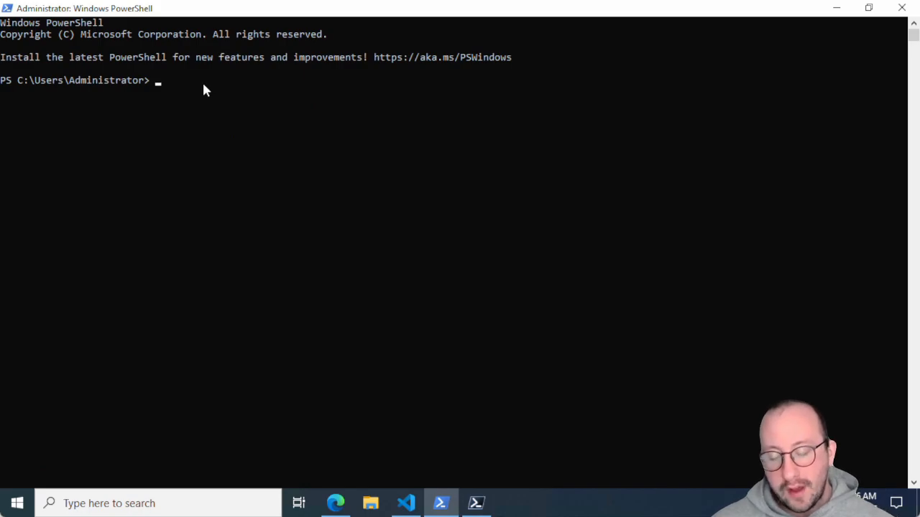
pyautogui.write('ge')
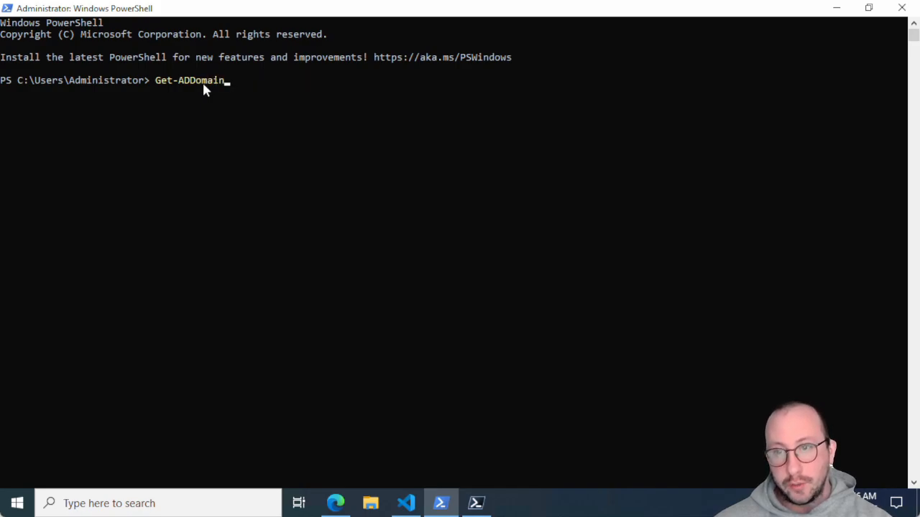
pyautogui.press('Backspace')
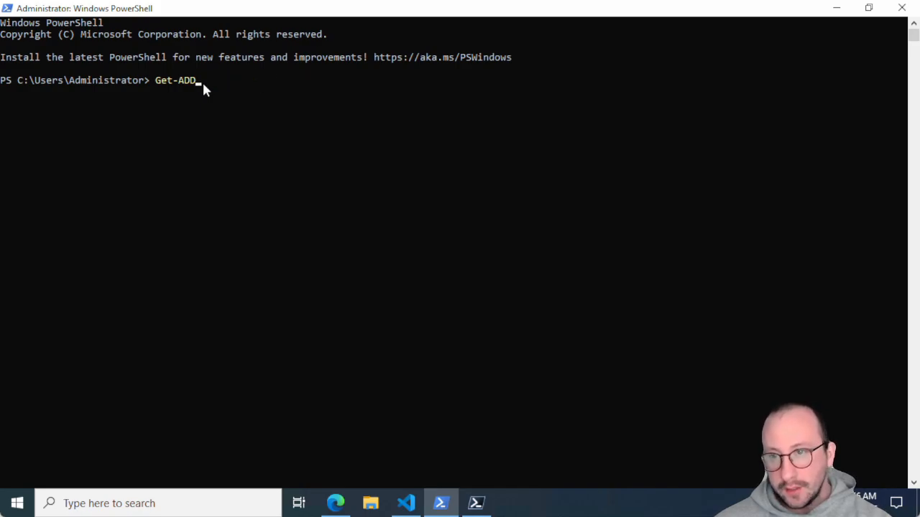
pyautogui.write('u')
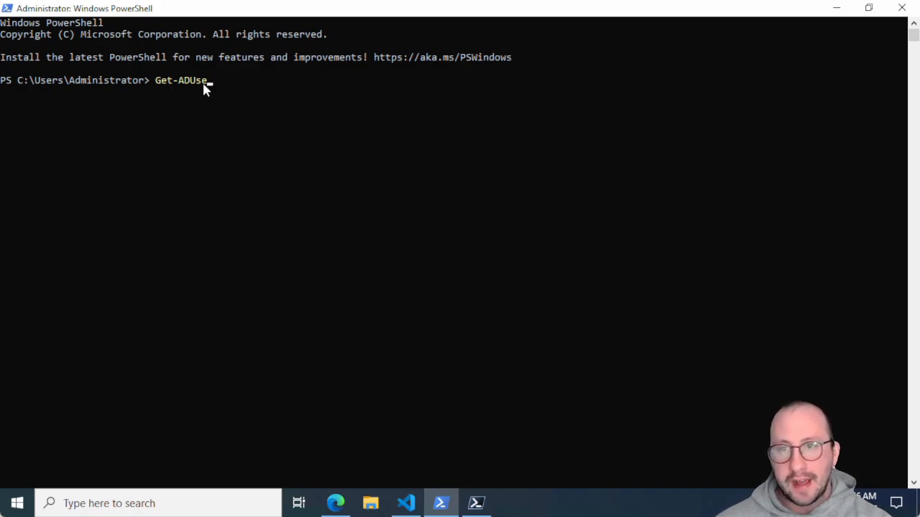
pyautogui.press('Backspace')
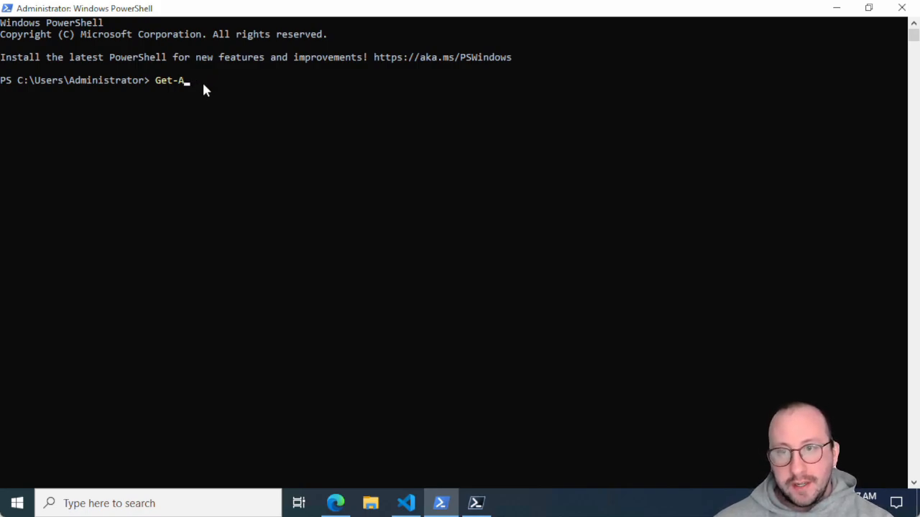
pyautogui.write('d')
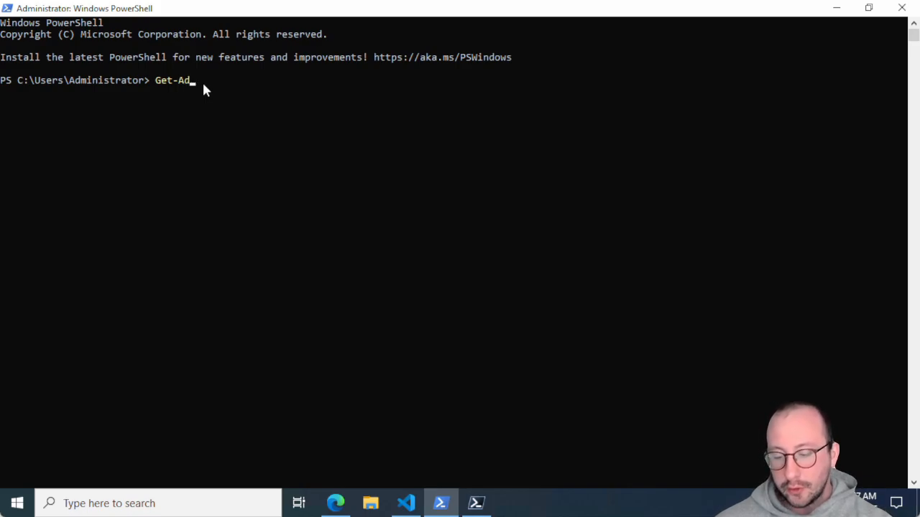
pyautogui.press('Tab')
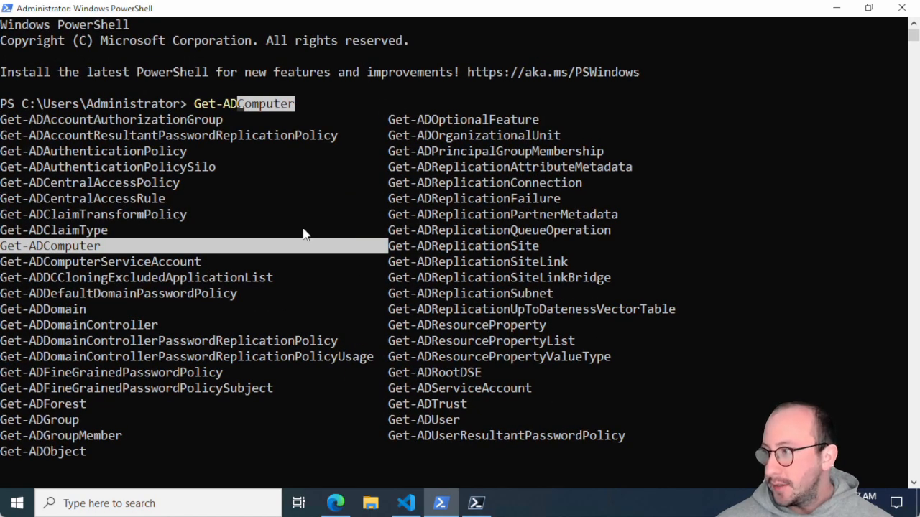
# Cycle through Get-ADCentralAccessRule and other Get-AD completions, then cancel to an empty prompt
pyautogui.press('Tab')
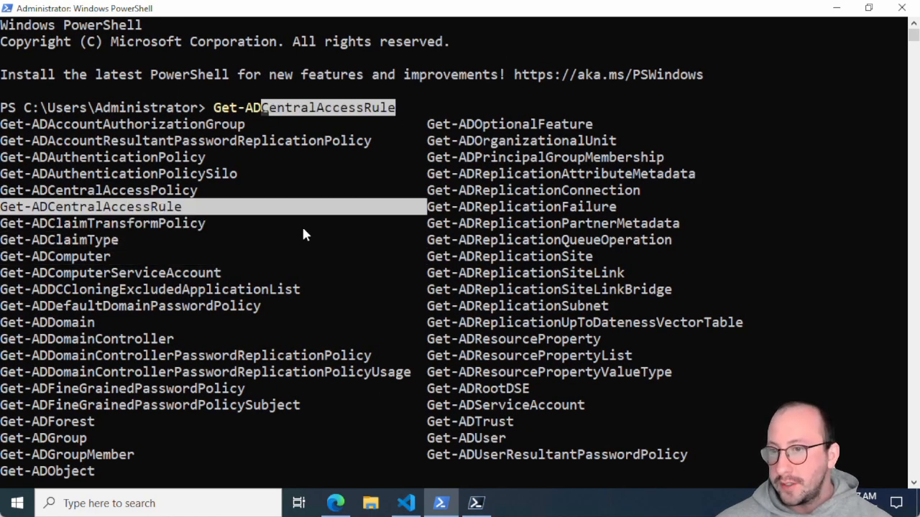
pyautogui.press('Tab')
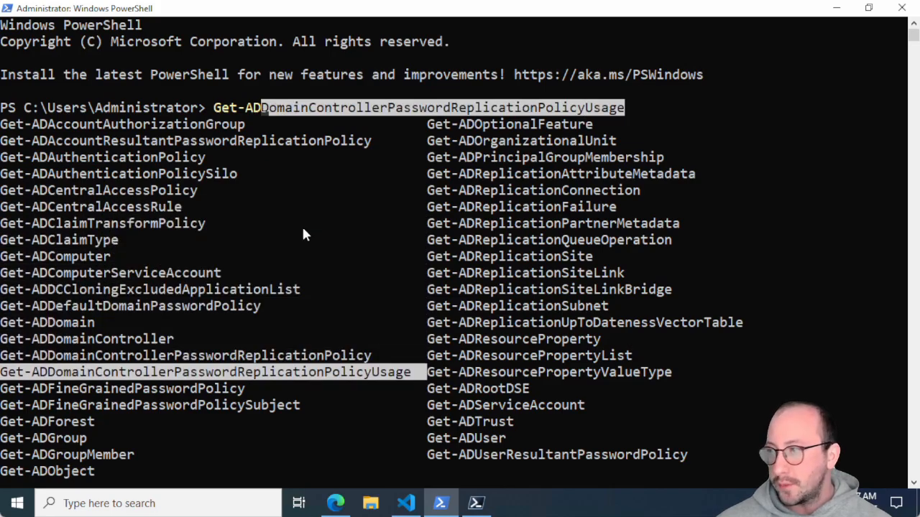
pyautogui.press('tab')
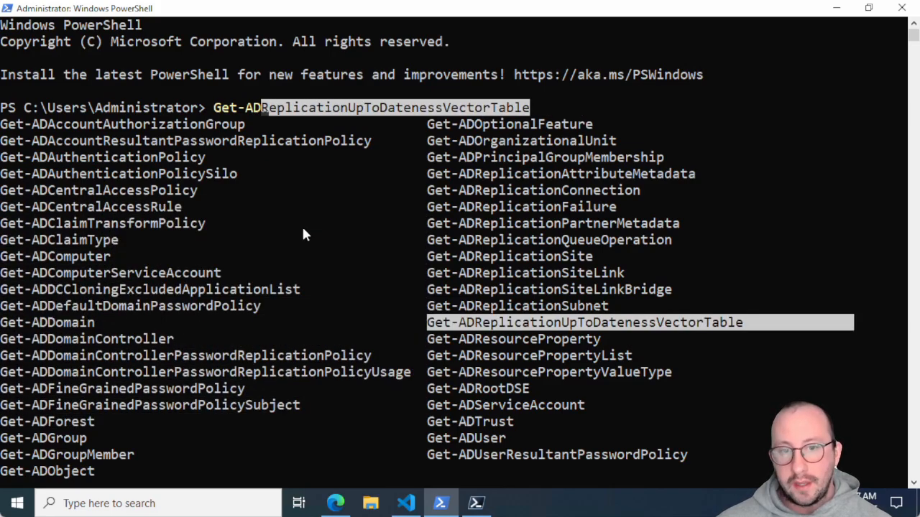
pyautogui.press('Tab')
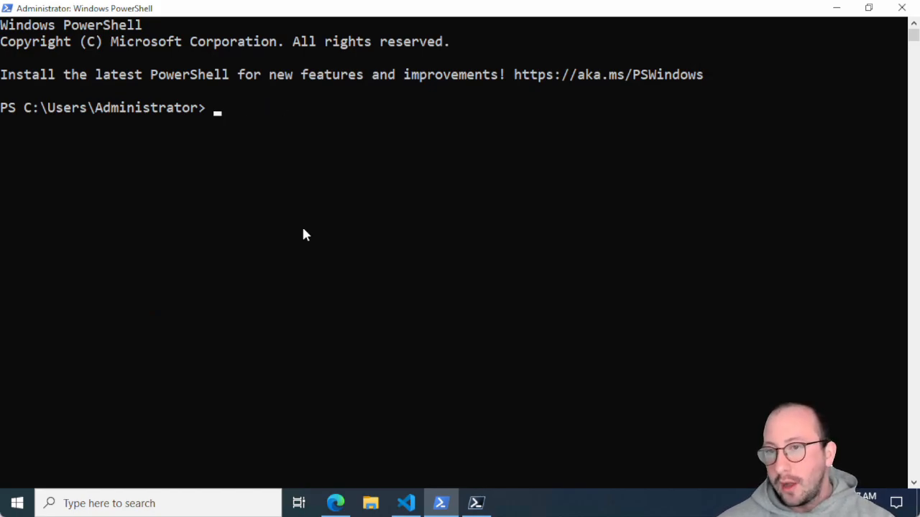
# Display all 774 Get- completions, scroll the list, then run bare get- to a not-recognized error
pyautogui.write('get')
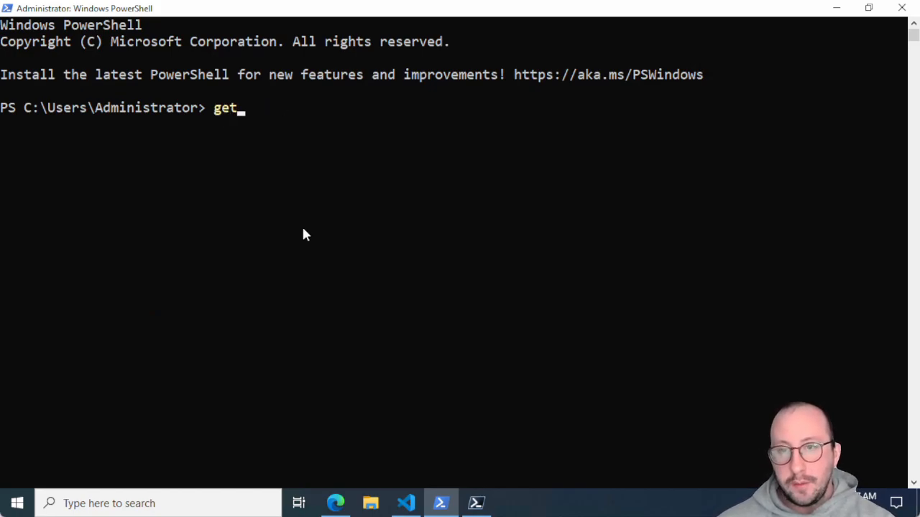
pyautogui.write('-')
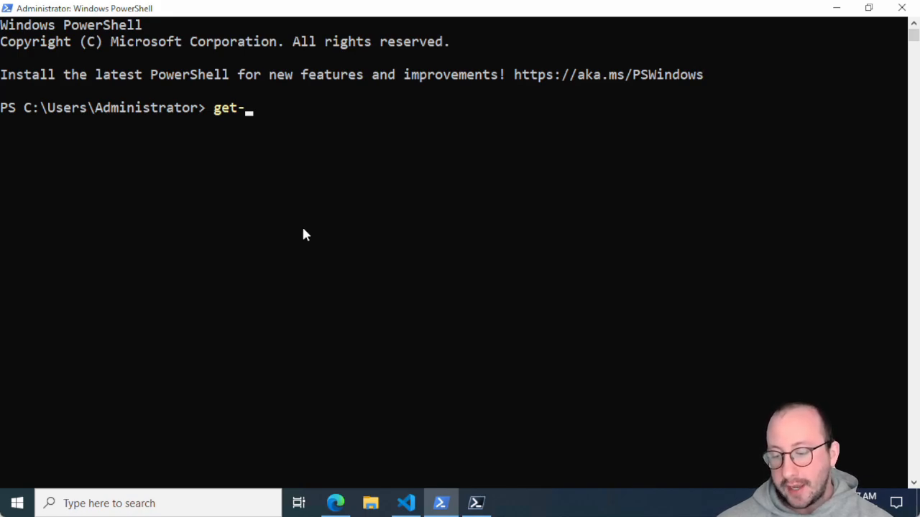
pyautogui.press('Tab')
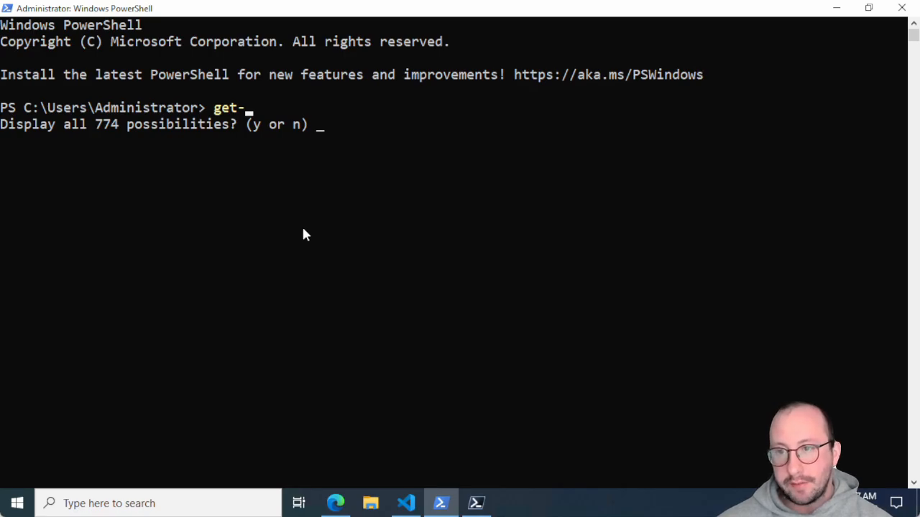
pyautogui.write('y')
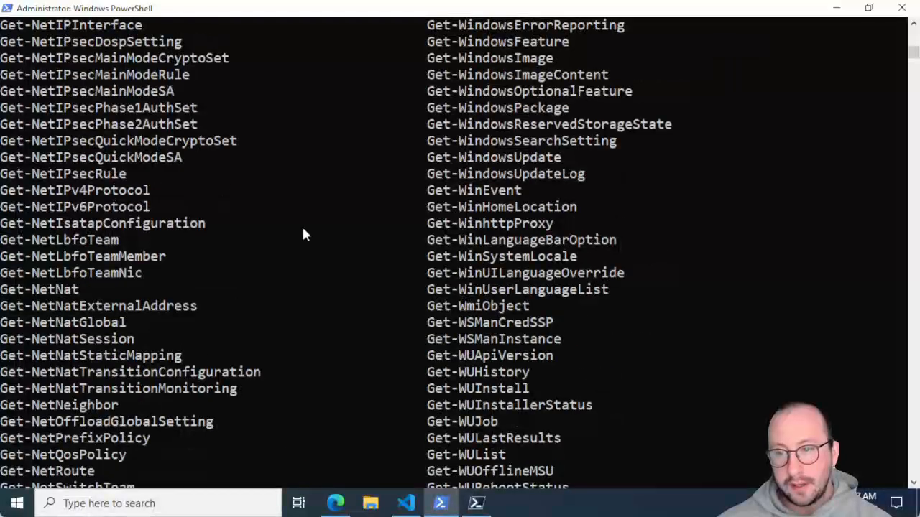
pyautogui.write('get-')
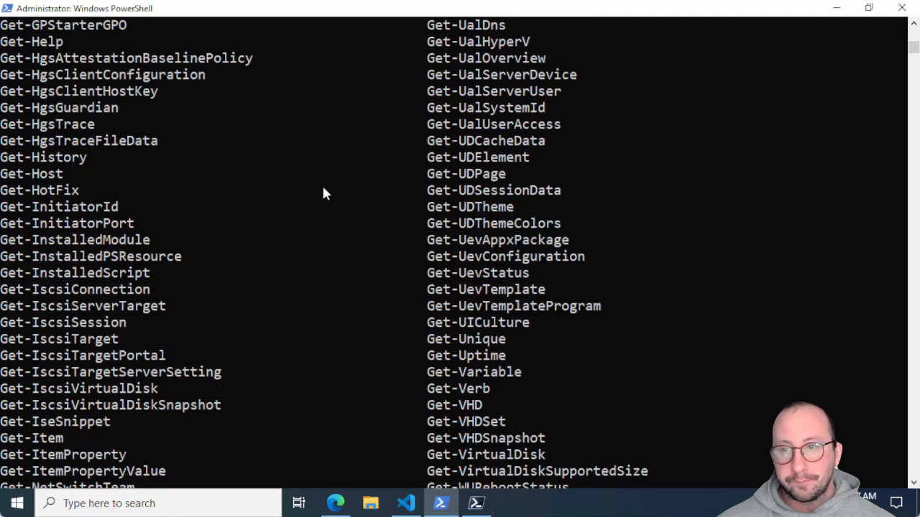
pyautogui.scroll(-3)
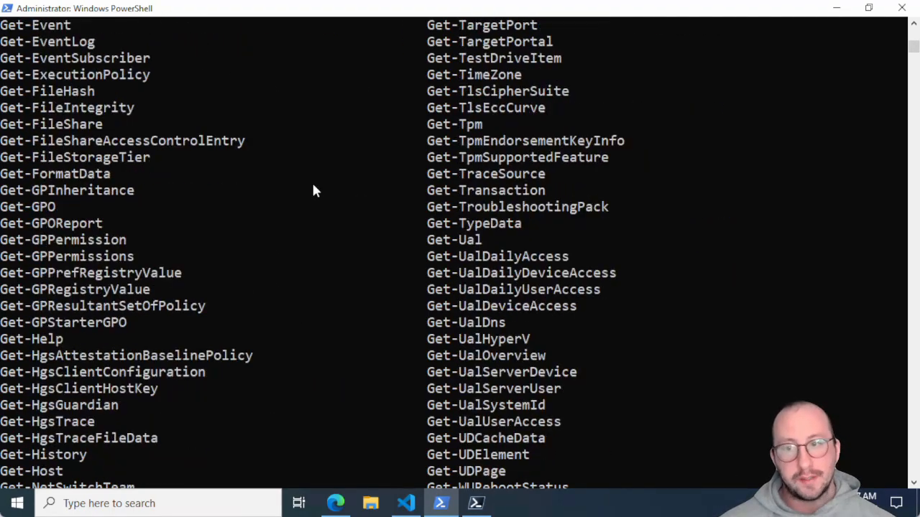
pyautogui.scroll(-3)
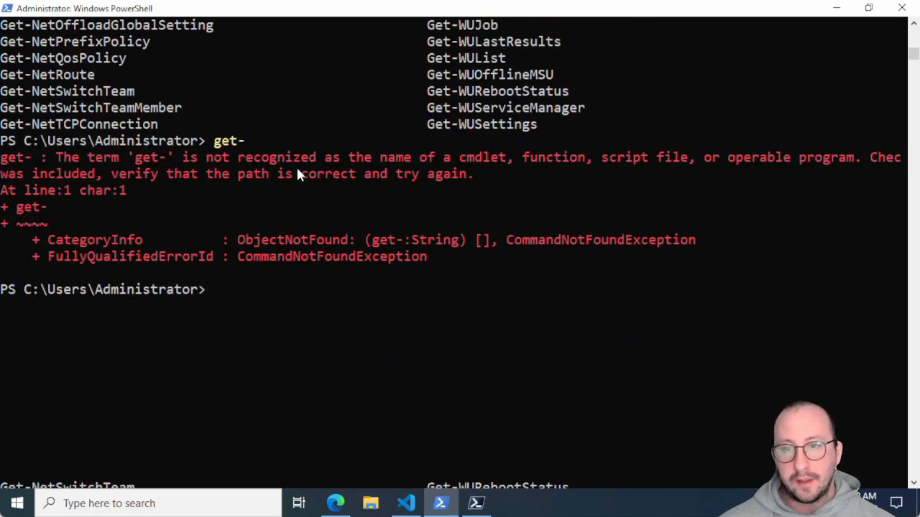
pyautogui.moveTo(324, 270)
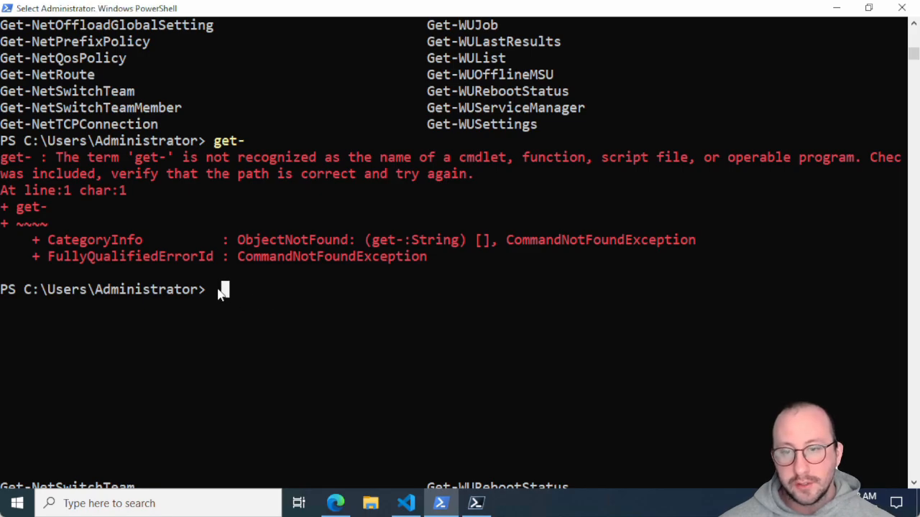
# Show the Get-AD completion list for get-ad, filling in Get-ADAccountAuthorizationGroup
pyautogui.write('get')
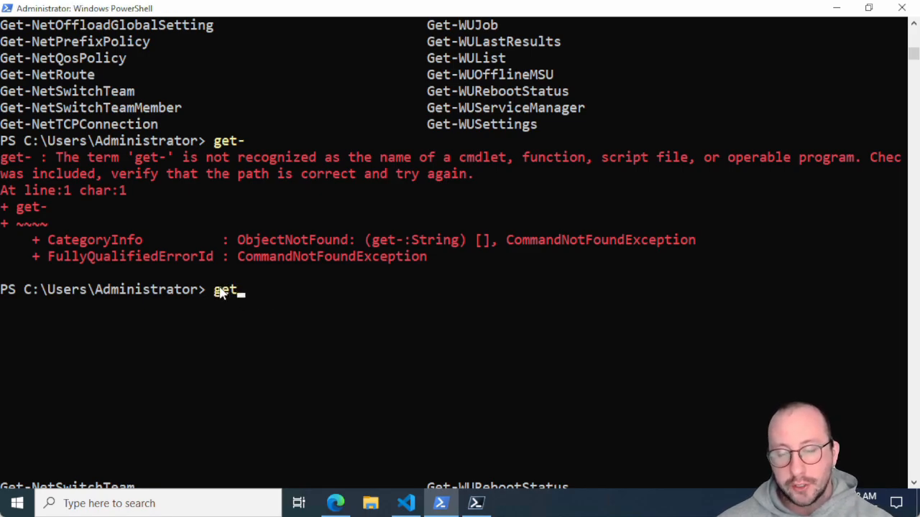
pyautogui.write('-ad')
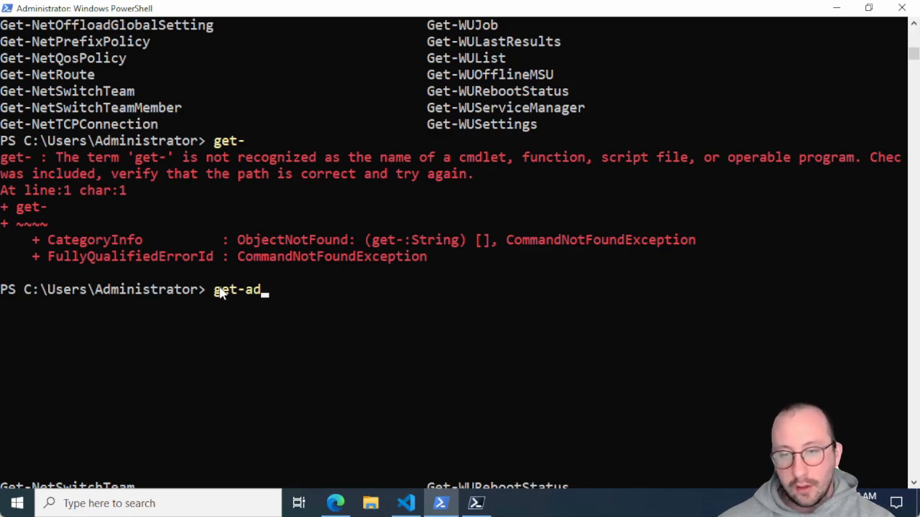
pyautogui.press('Tab')
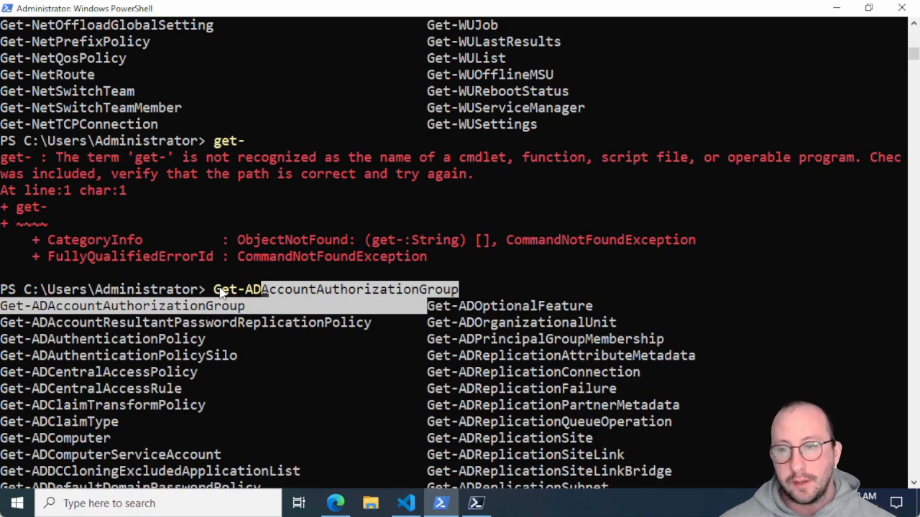
pyautogui.scroll(-3)
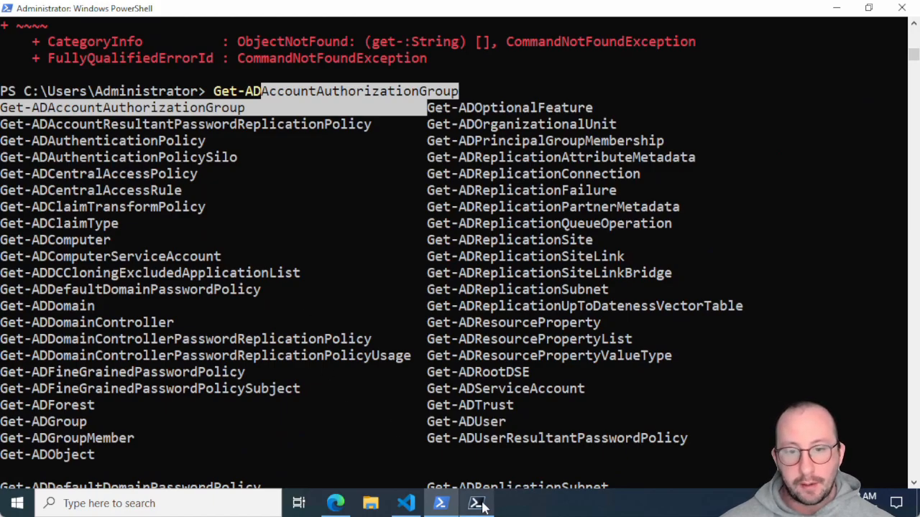
# In the PowerShell 7 console, list get-ad completions and complete to Get-ADComputer
pyautogui.click(476, 502)
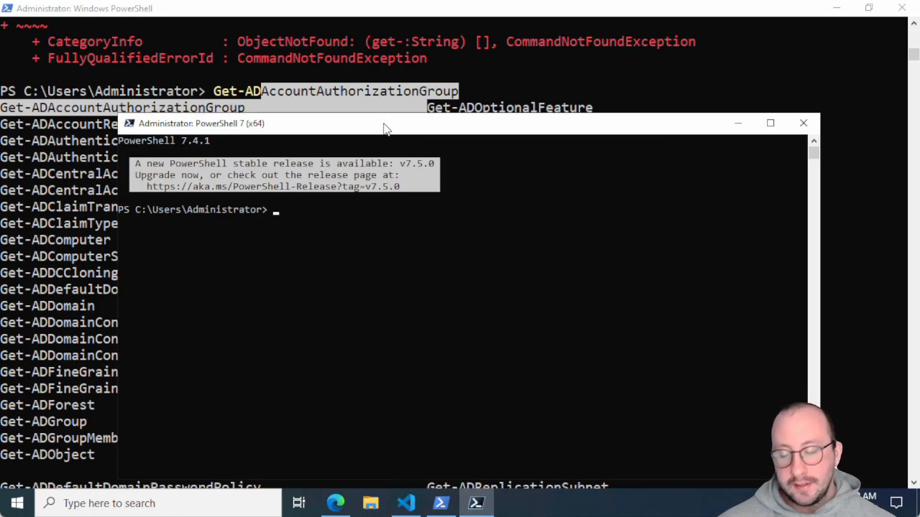
pyautogui.write('get-ad')
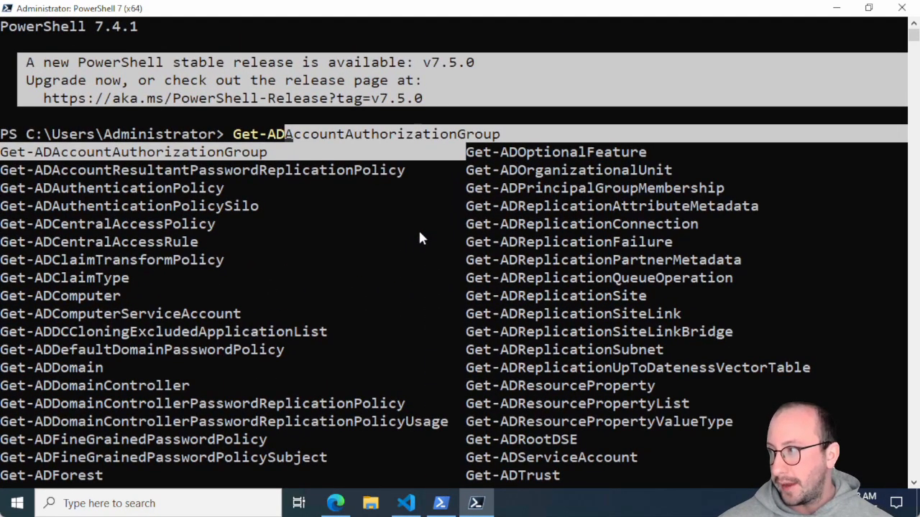
pyautogui.press('tab')
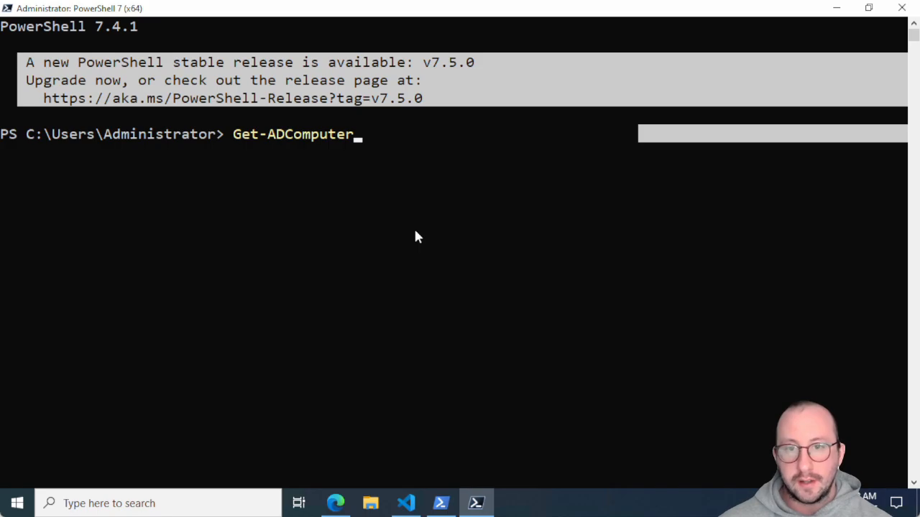
# Add the -AuthType parameter to Get-ADComputer, then erase the whole command line
pyautogui.write('-')
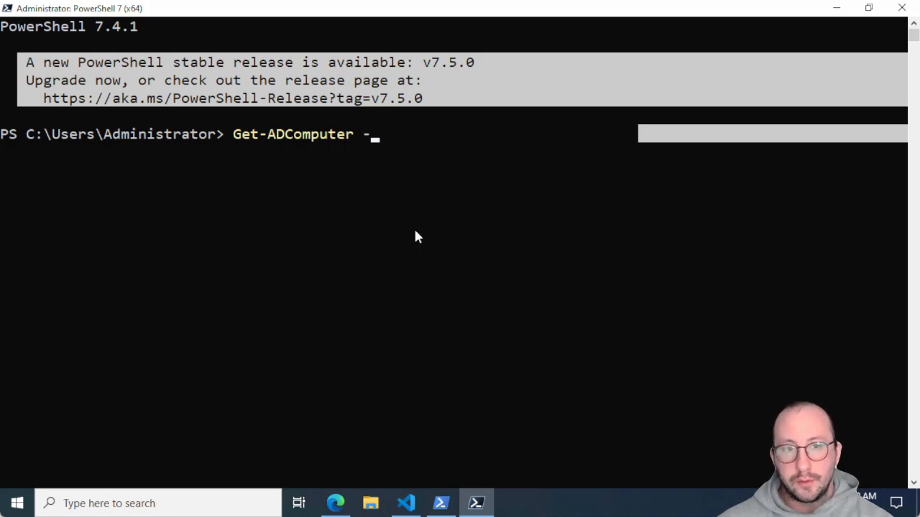
pyautogui.write('AuthType')
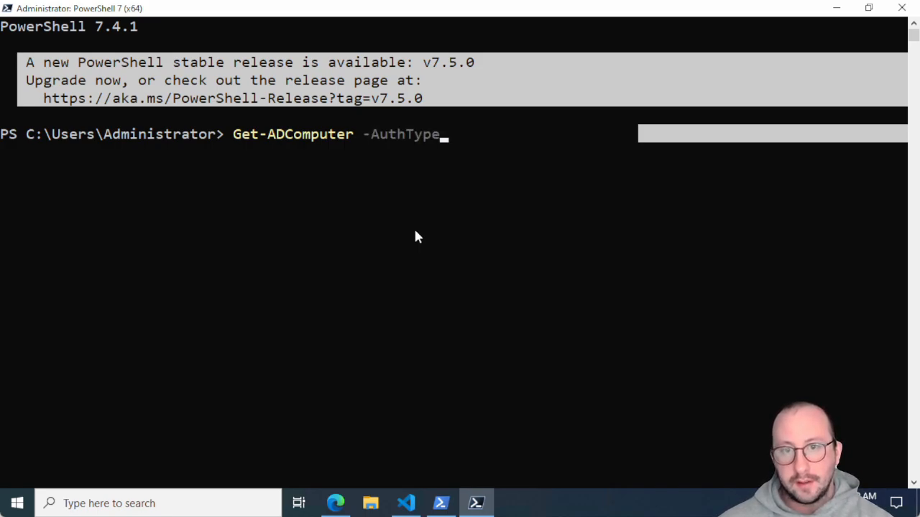
pyautogui.press('Backspace')
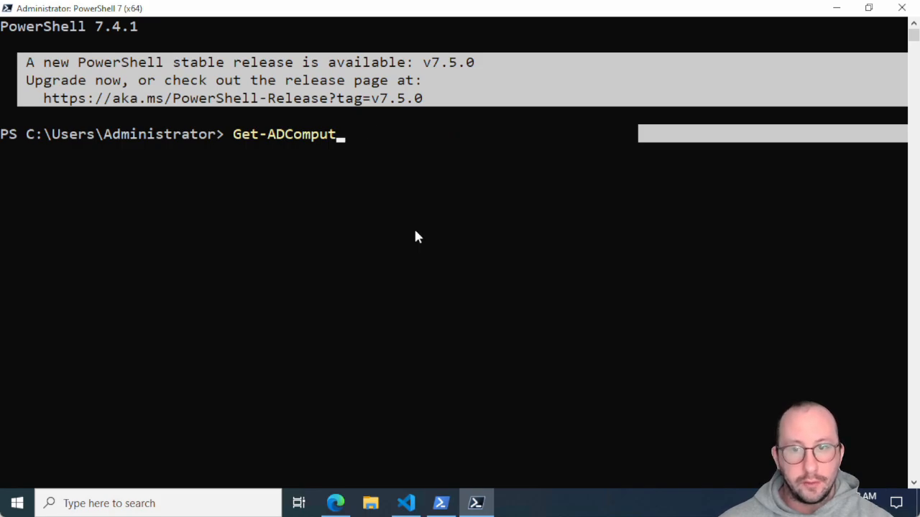
pyautogui.press('Escape')
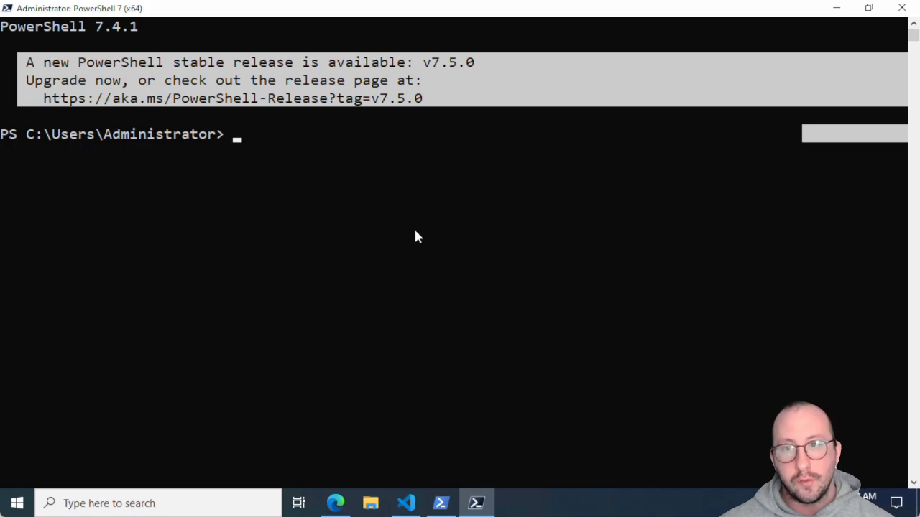
pyautogui.moveTo(461, 120)
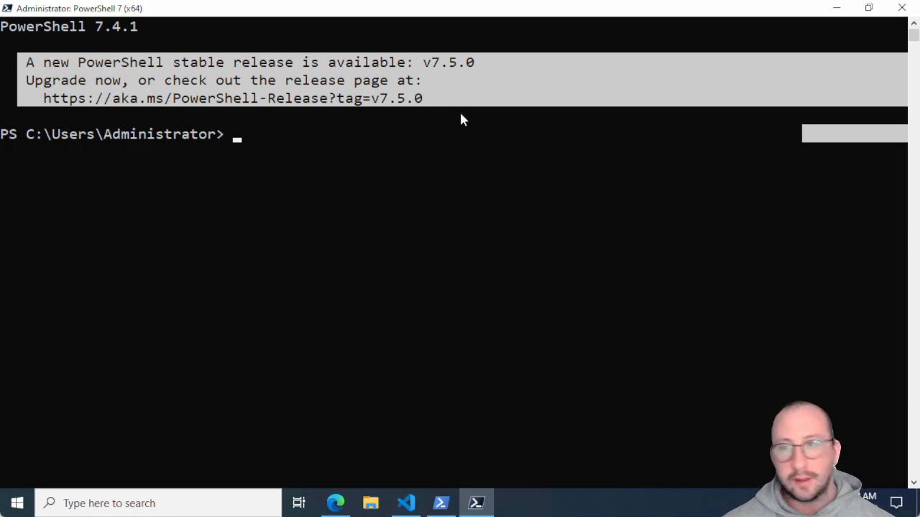
pyautogui.moveTo(835, 8)
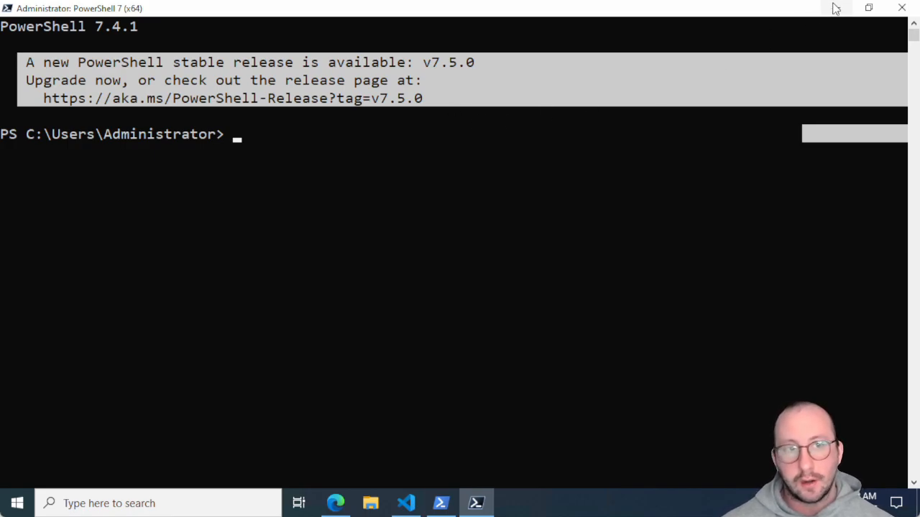
pyautogui.moveTo(835, 8)
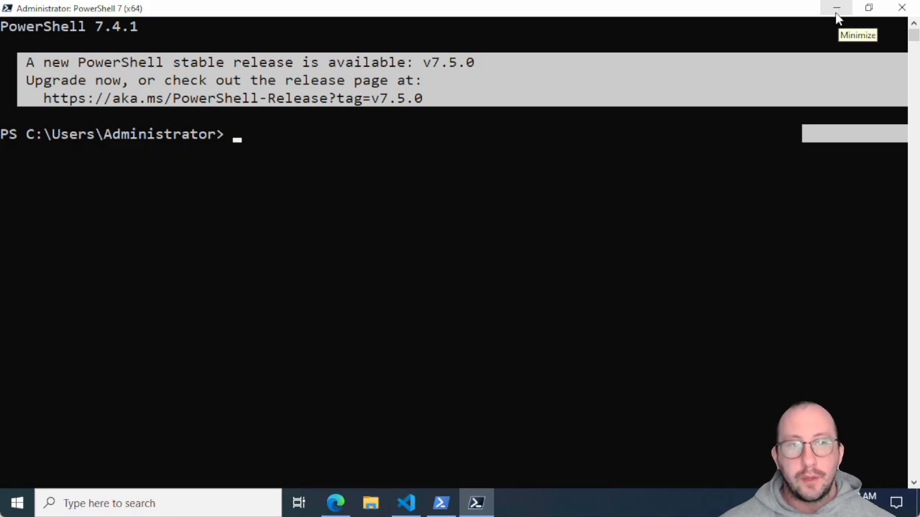
pyautogui.moveTo(811, 26)
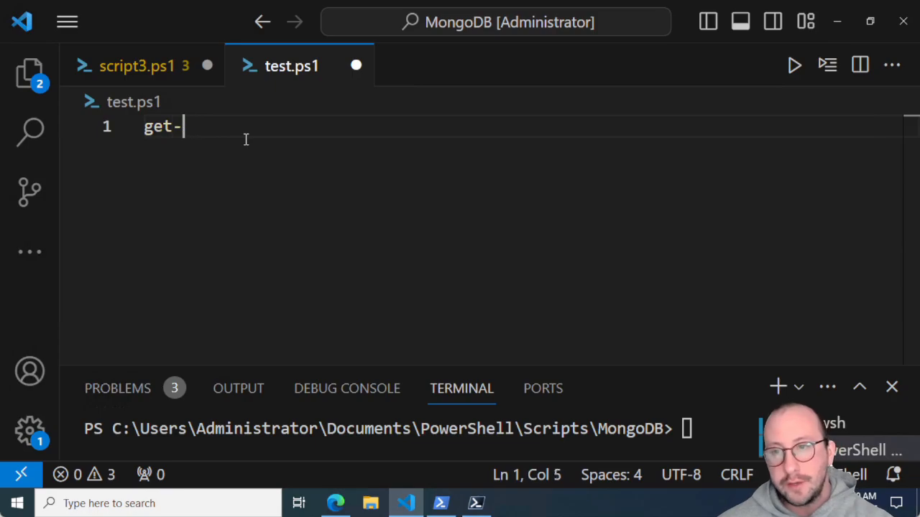
# Bring up IntelliSense suggestions for 'get' on line 1 of test.ps1, listing Get-ADComputer
pyautogui.press('Backspace')
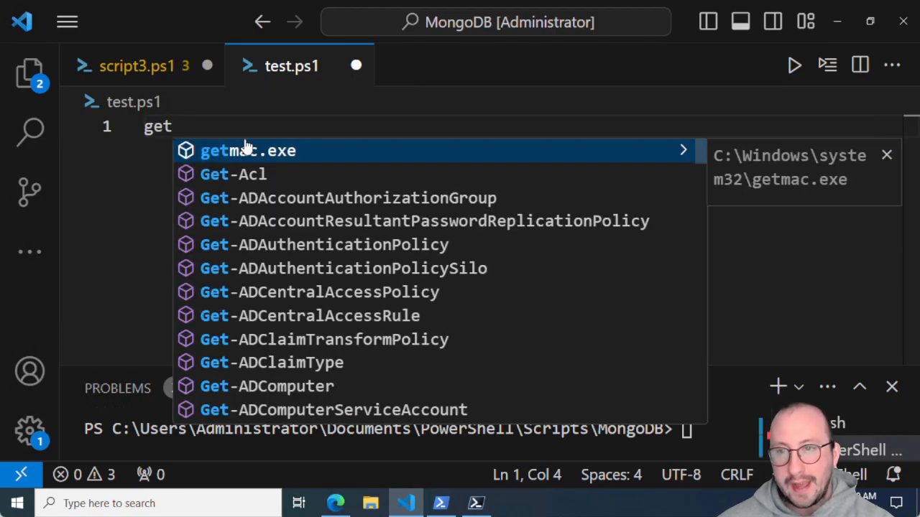